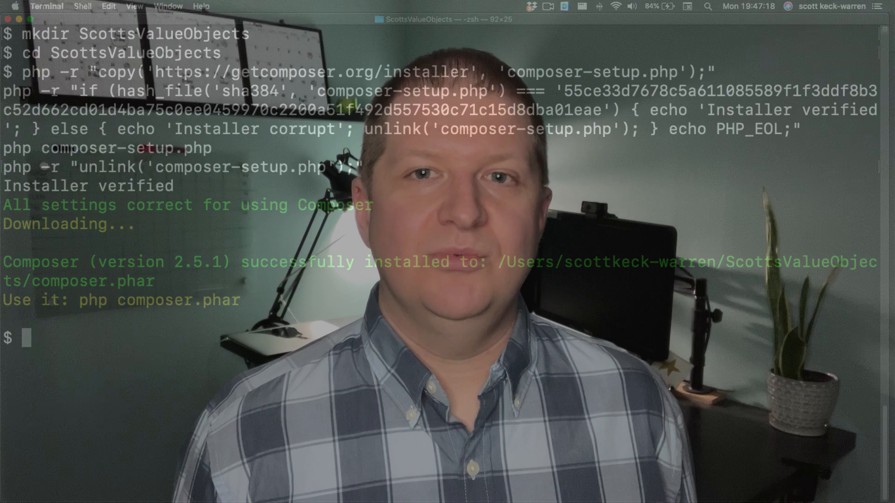
Enter 'php composer.phar init' to start Composer package initialisation.
type("php composer.phar init")
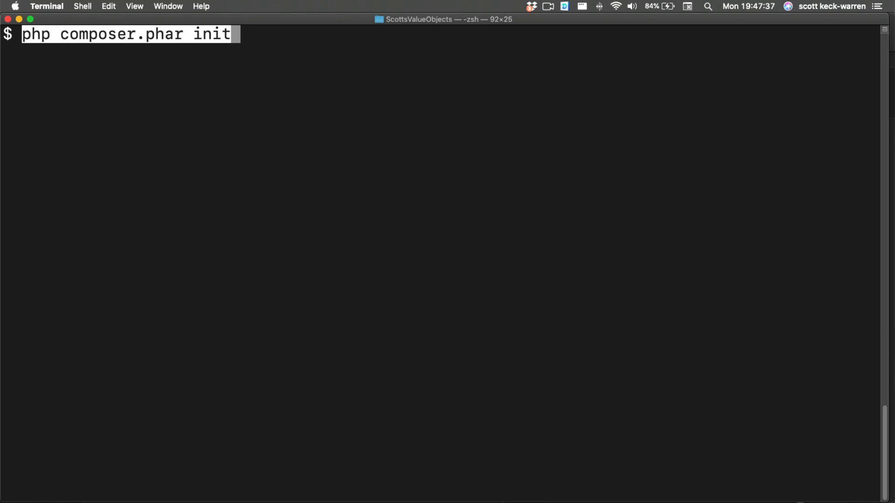
Name the Composer package 'scottkeckwarren/scottsvalueobjects' and answer the init prompts.
type("scottkeckwarren/scottsvalueobjects")
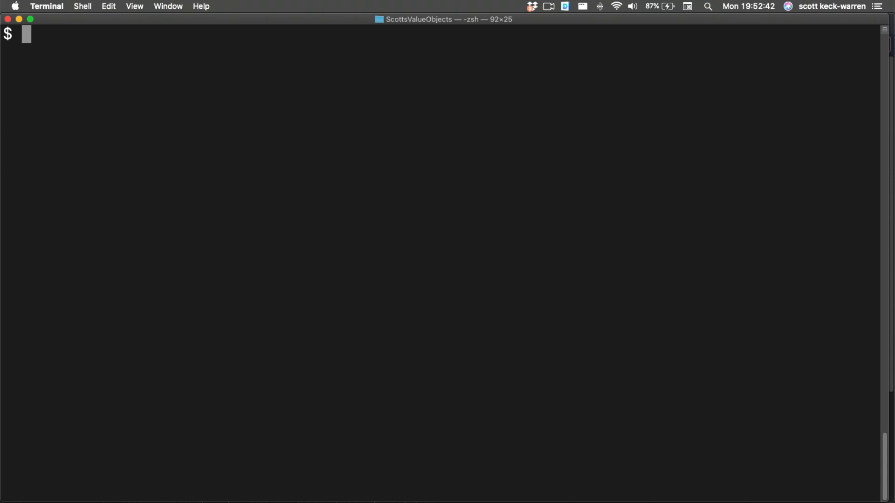
Run git init and stage composer.json, composer.lock and src.
type("git init")
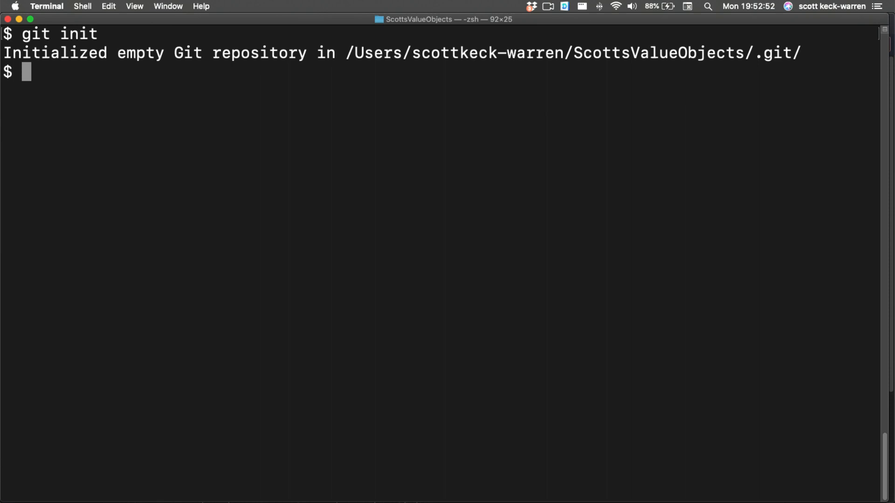
type("git add composer.json composer.lock src")
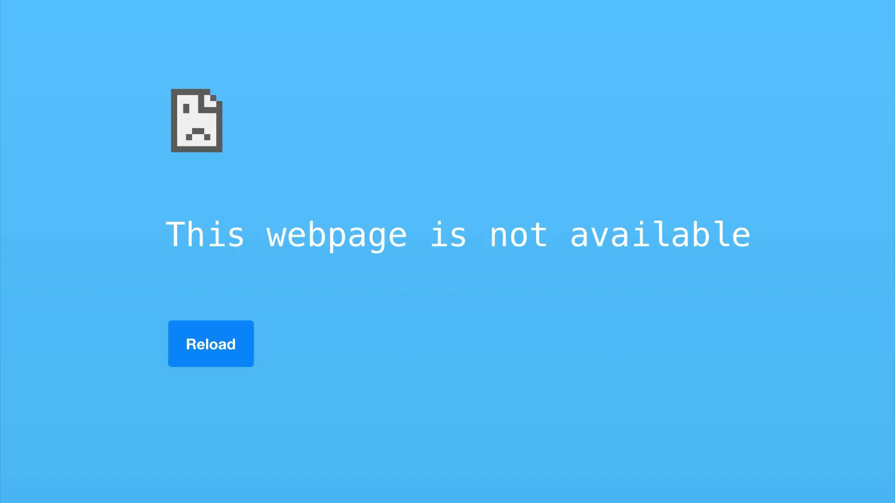
Open the newest My Storefront error, the to_words error in cart#check_out.
left_click(211, 344)
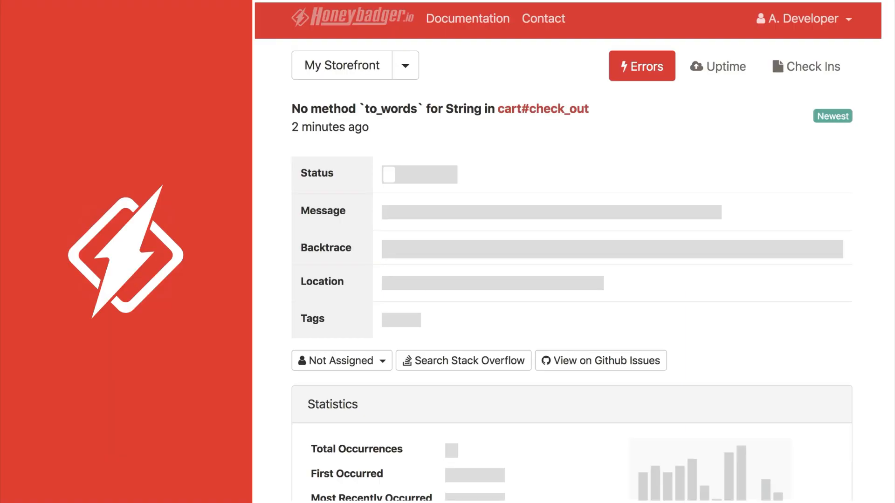
Scroll to the Full Backtrace panel showing the failing count_in_words code.
scroll("down", 3)
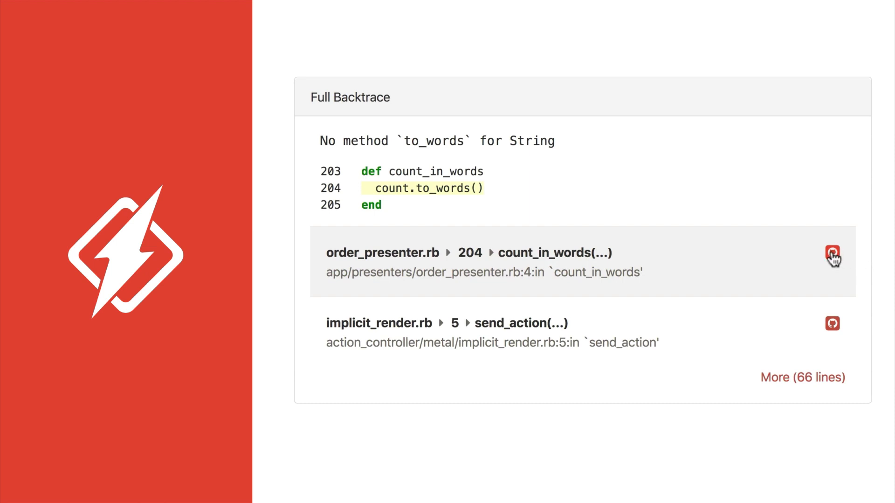
left_click(831, 253)
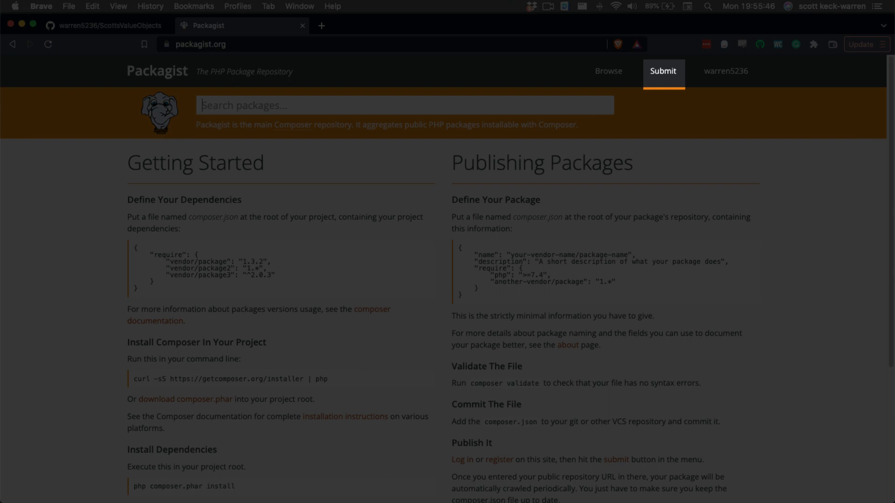
Go to Packagist's Submit package page.
left_click(662, 70)
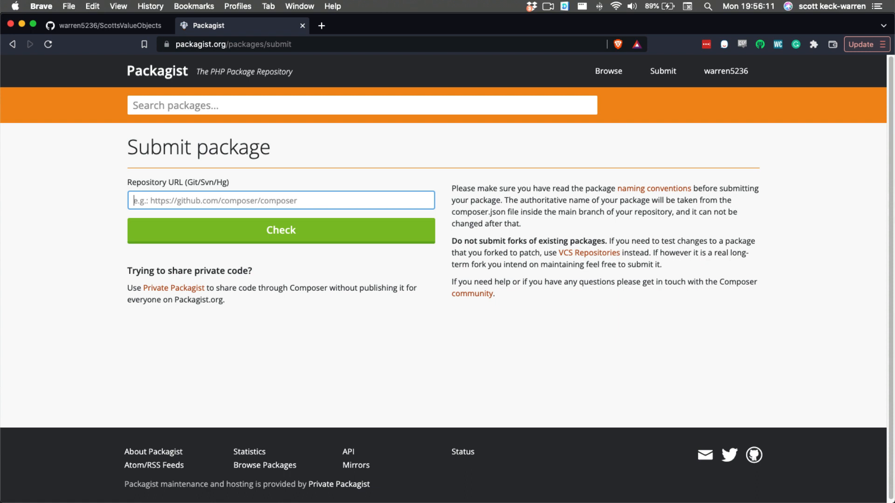
type("https://github.com/warren5236/ScottsValueObjects")
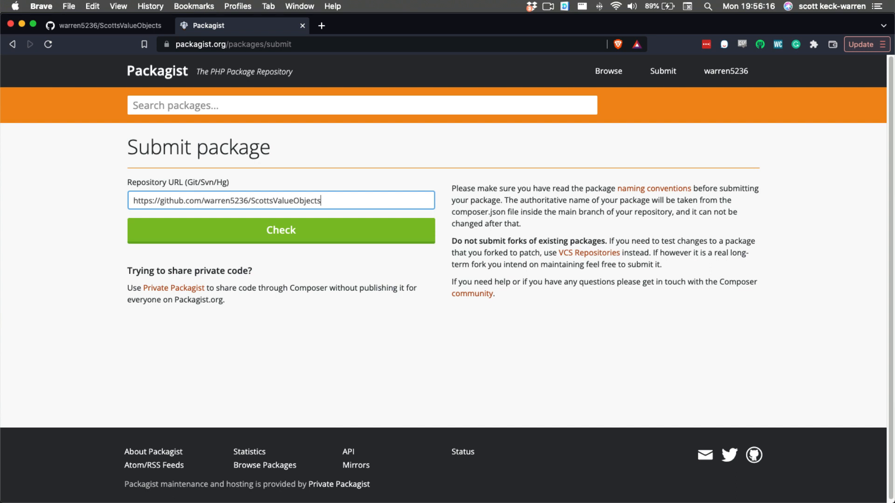
left_click(280, 229)
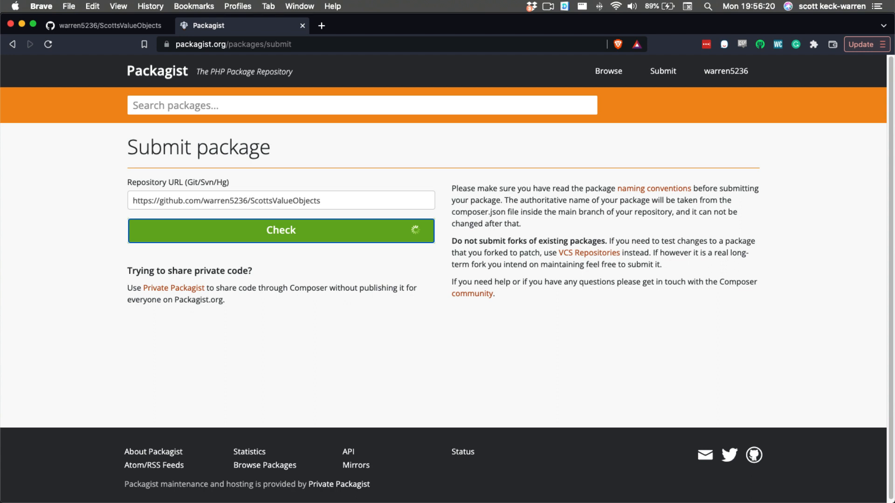
left_click(280, 230)
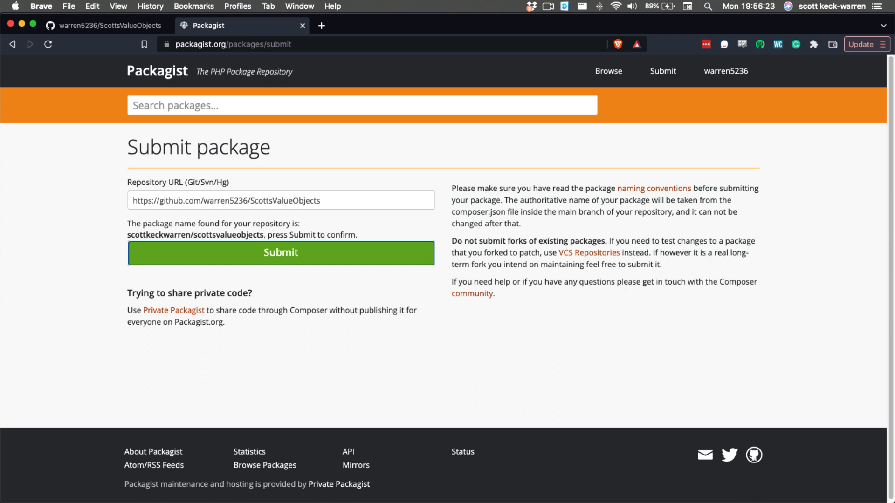
left_click(280, 253)
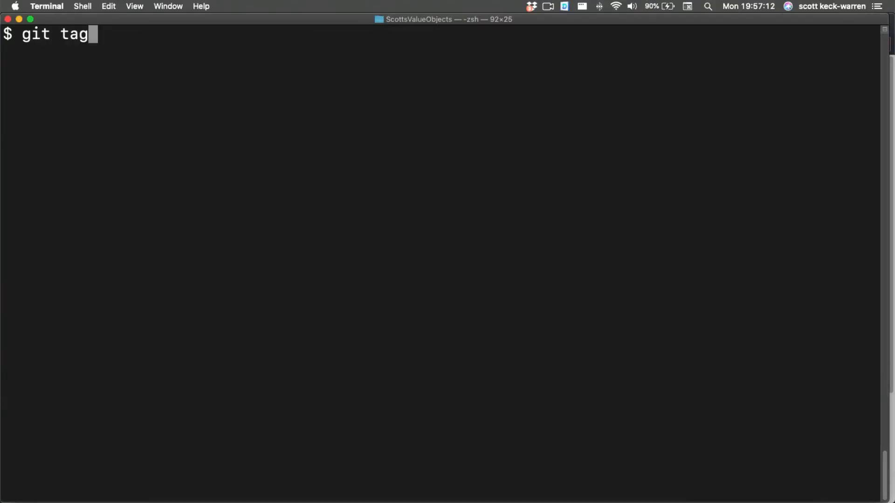
Create the 0.1.0 git tag and push tags to GitHub.
type("0.1.0")
type("git ta")
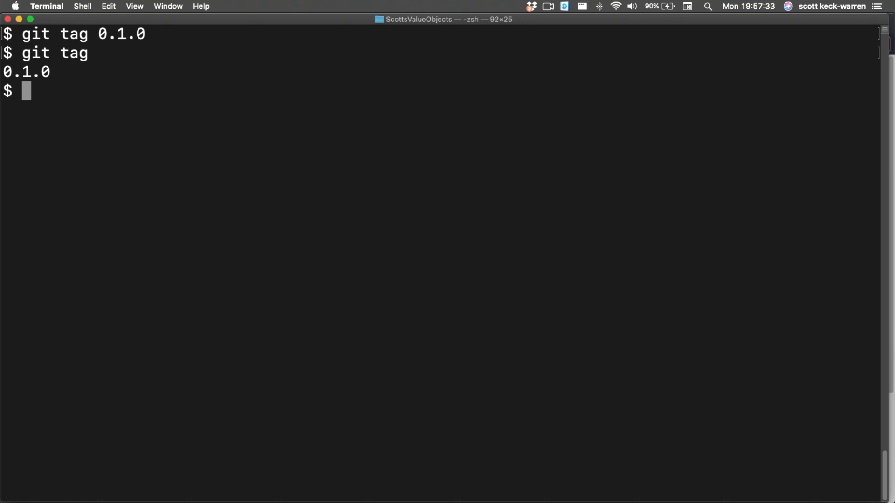
type("git push --tag")
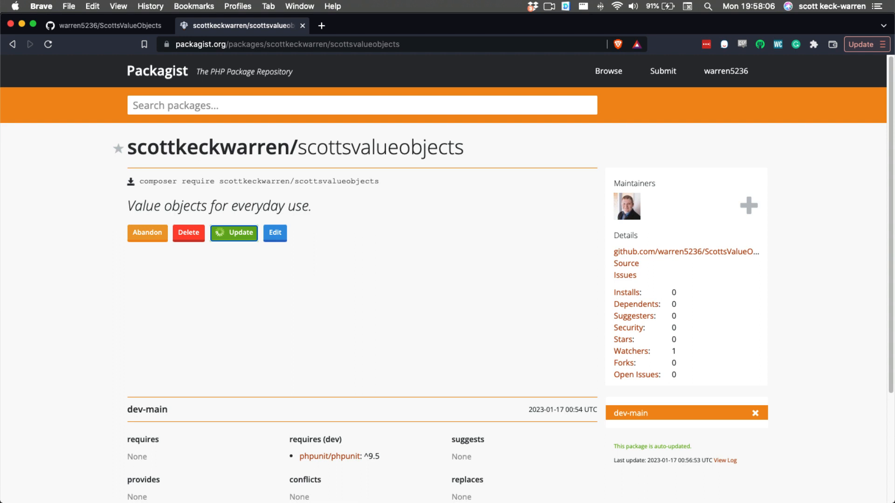
Update the Packagist package so the 0.1.0 version appears beside dev-main.
left_click(233, 233)
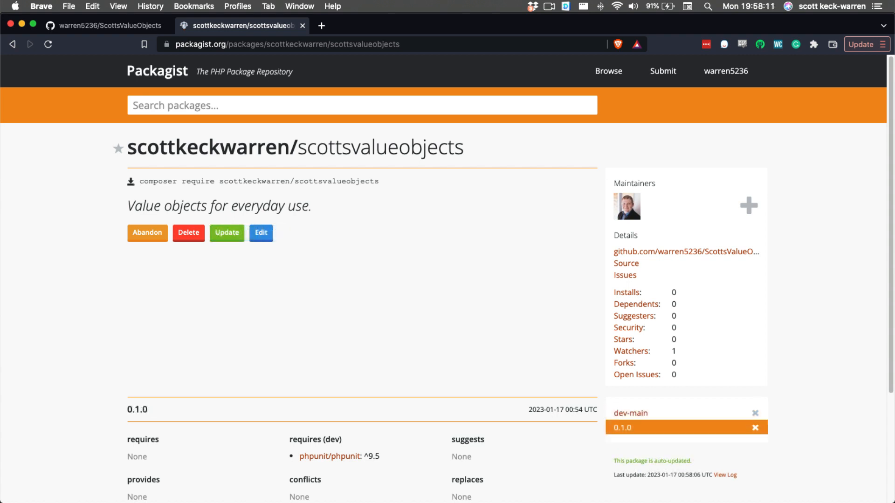